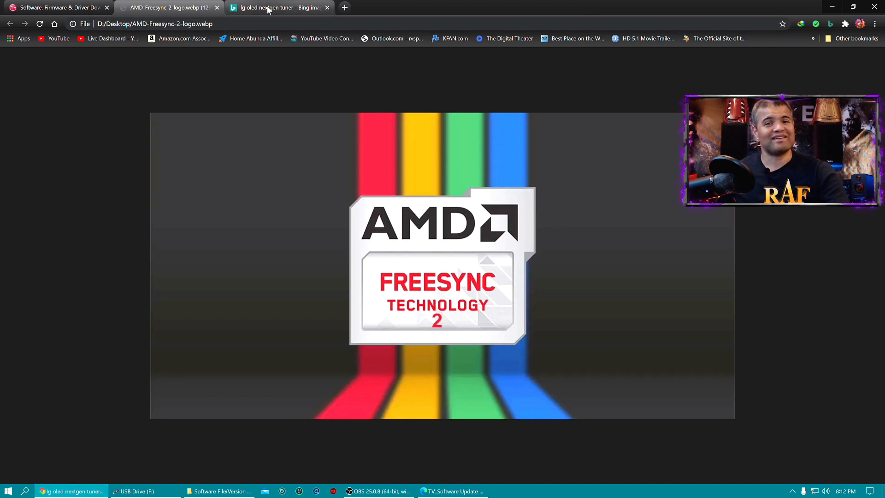
Switch to the 'lg oled nextgen tuner - Bing images' tab.
left_click(277, 8)
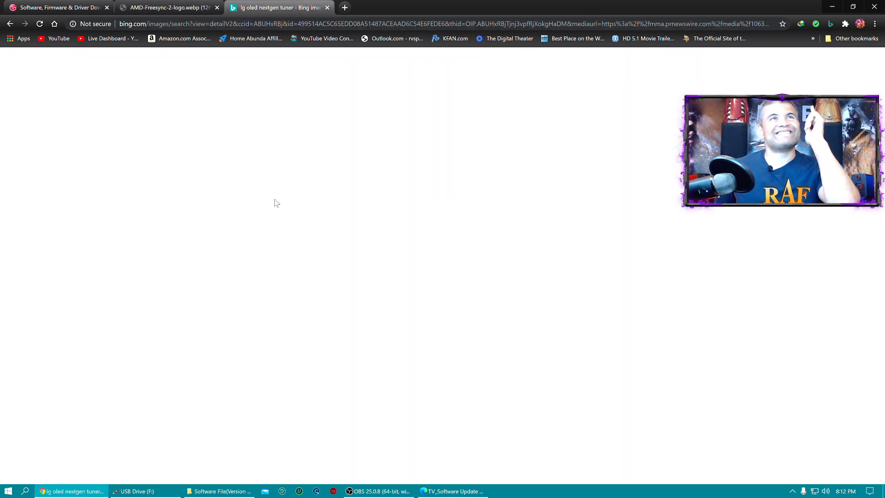